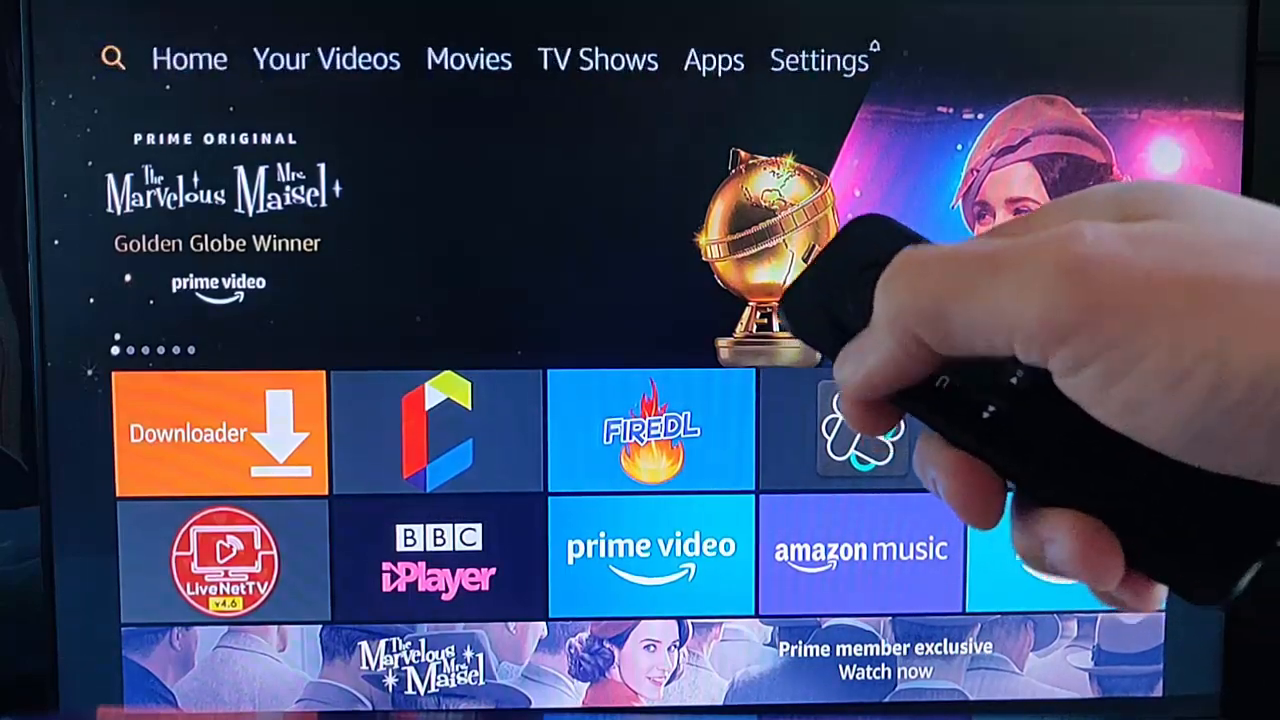
Search for 'Ip Tools' and open the IP Tools: Network Utilities app page
left_click(113, 59)
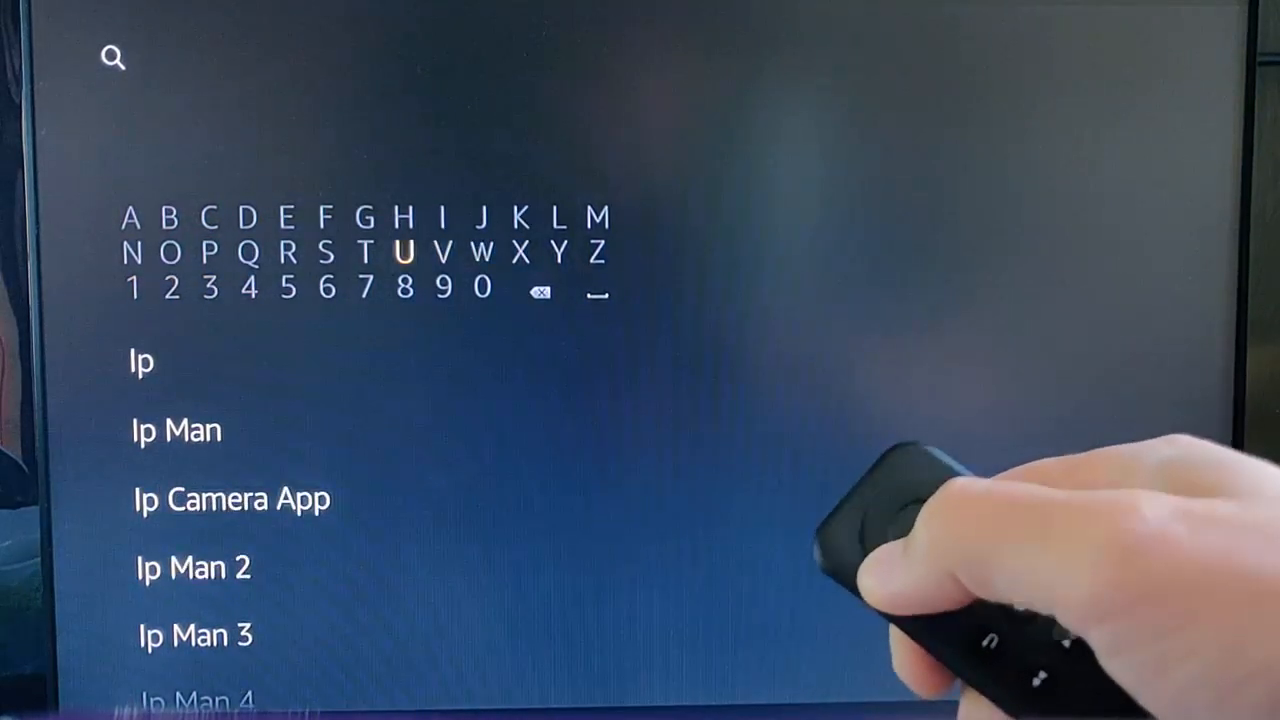
left_click(372, 253)
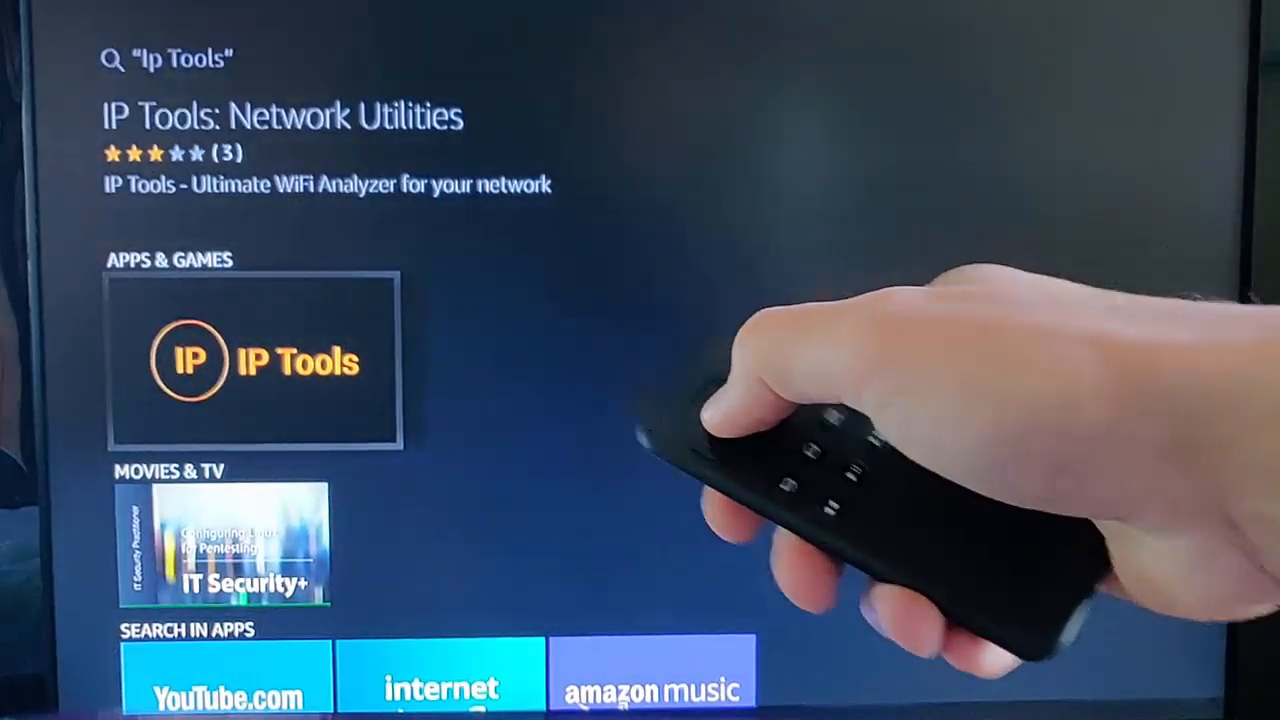
left_click(253, 362)
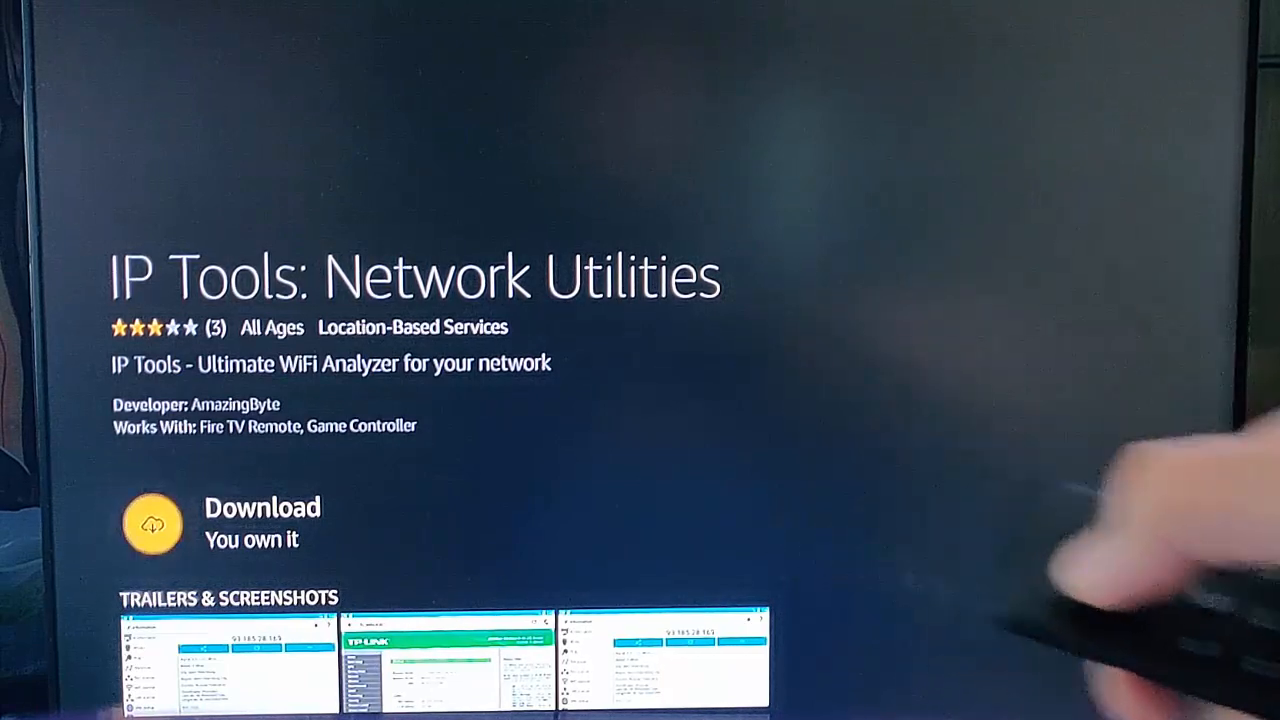
left_click(151, 524)
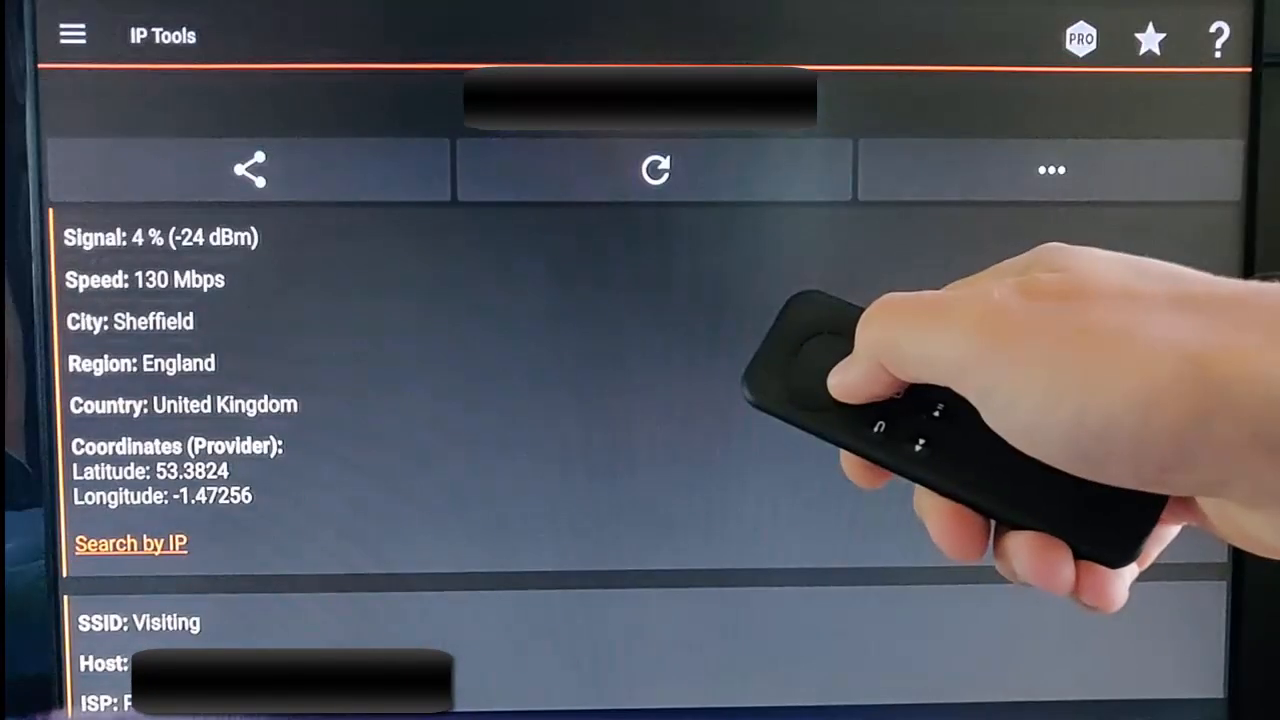
Scroll down IP Tools to show the internal IP, gateway, mask and DNS addresses
scroll("down", 3)
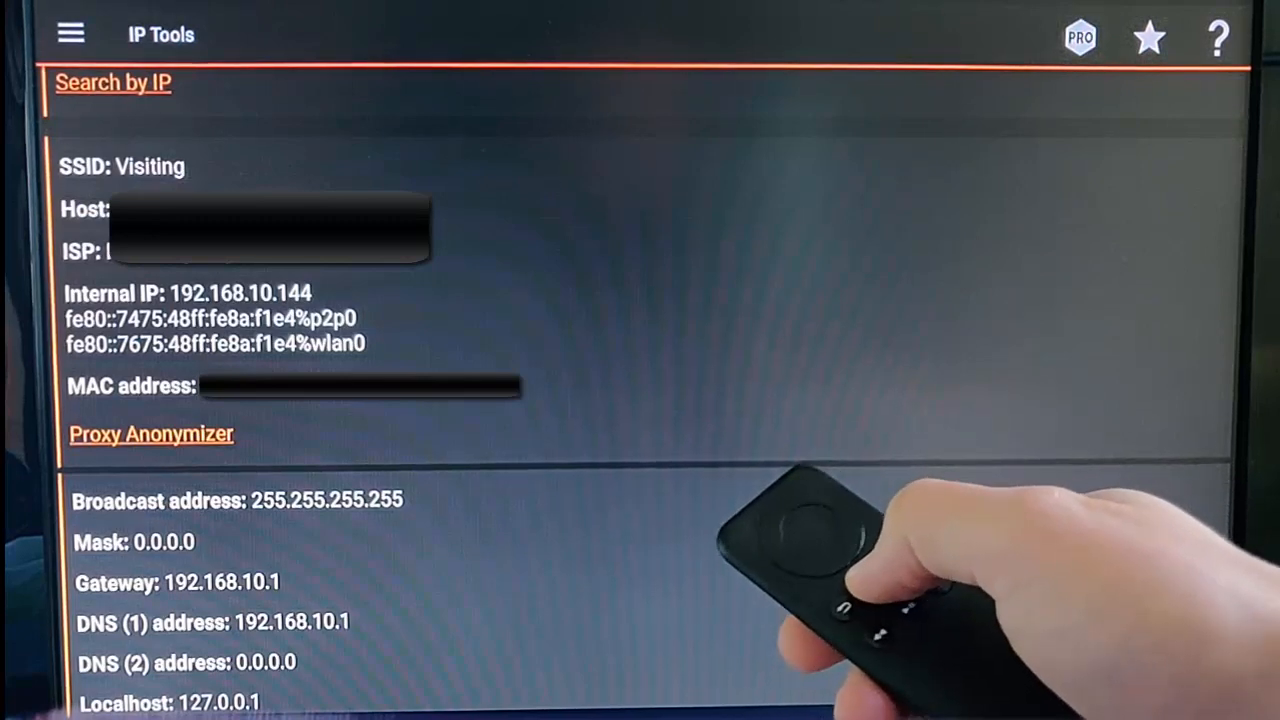
Leave IP Tools and return to the Fire TV Home screen
key("home")
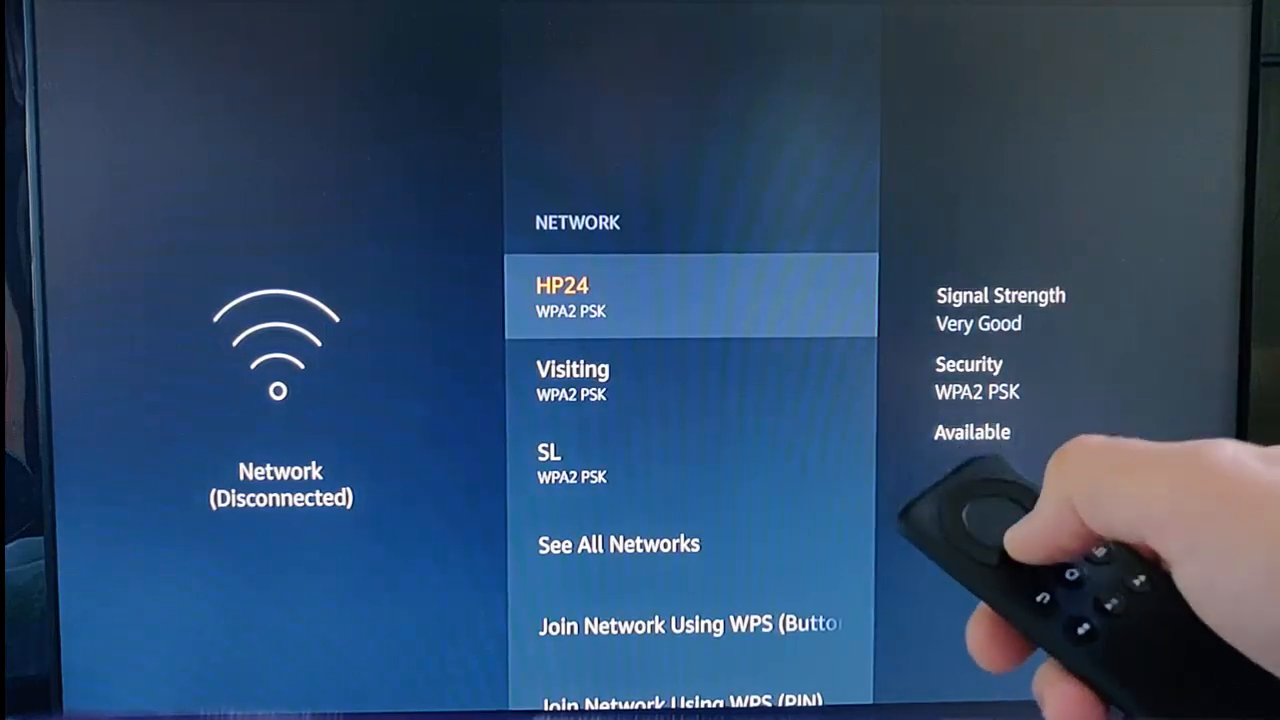
Select the Visiting network, enter its password, and choose advanced settings
key("Down")
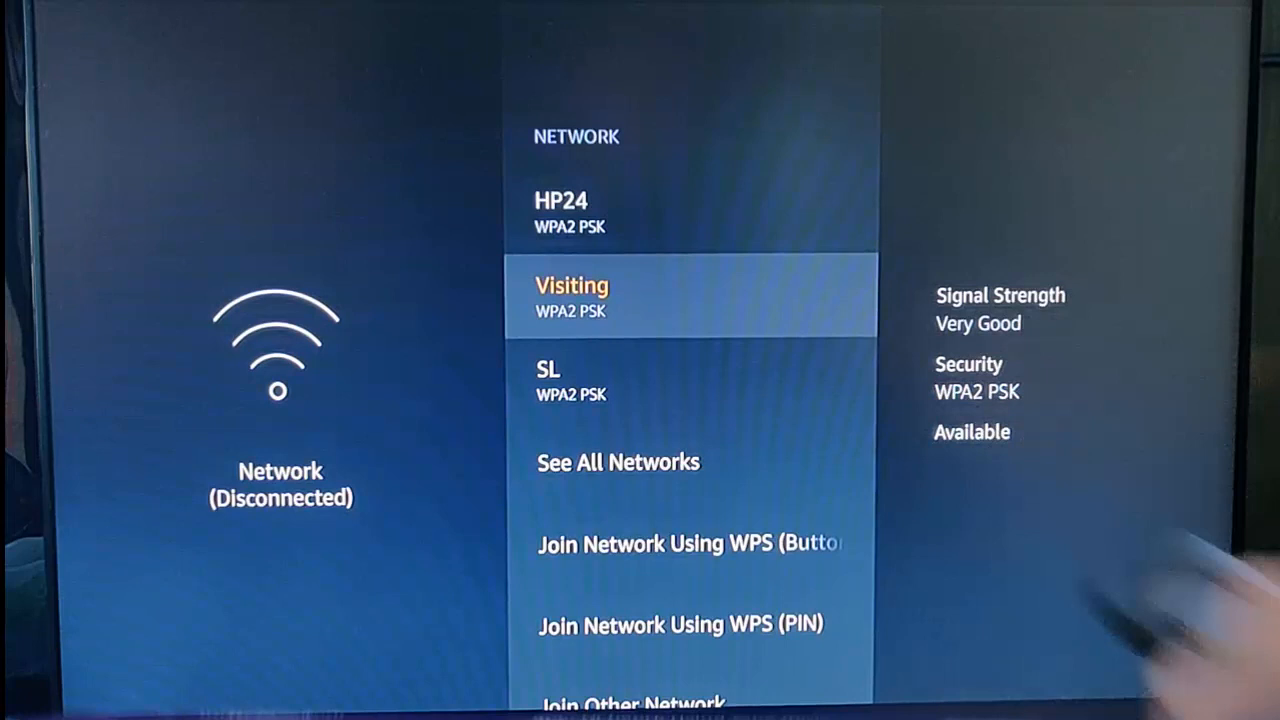
left_click(572, 295)
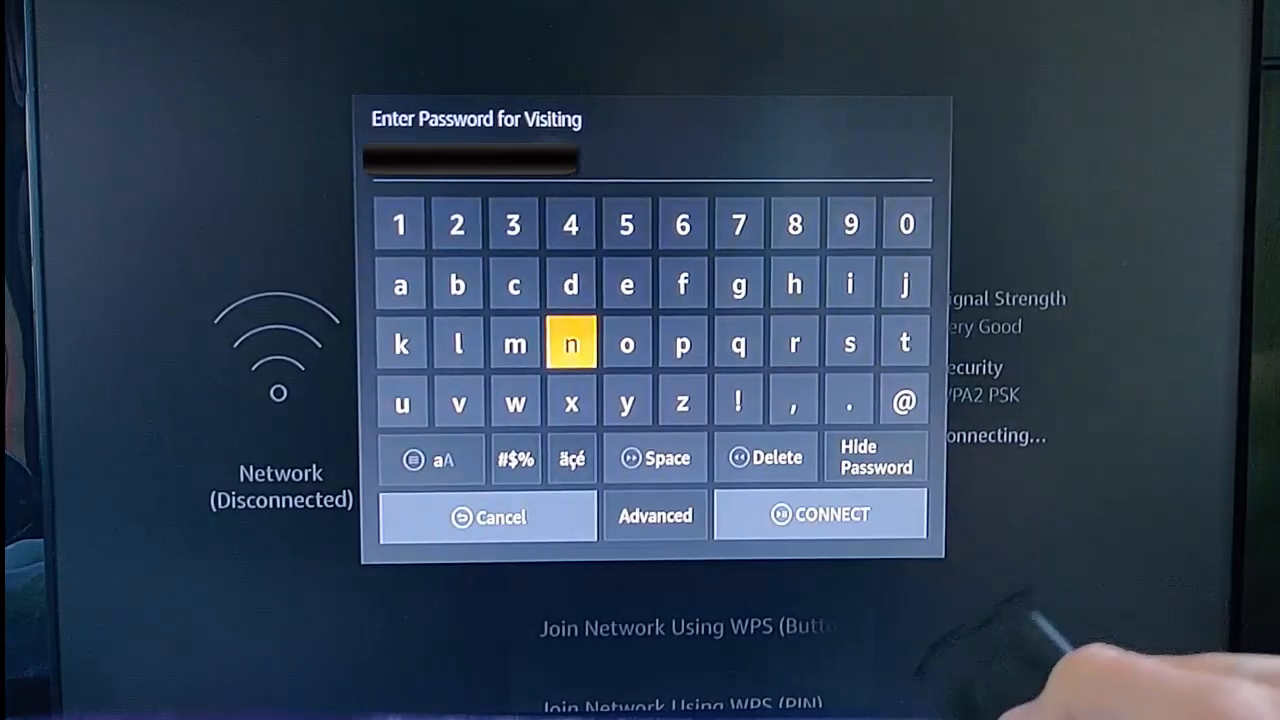
key("Down")
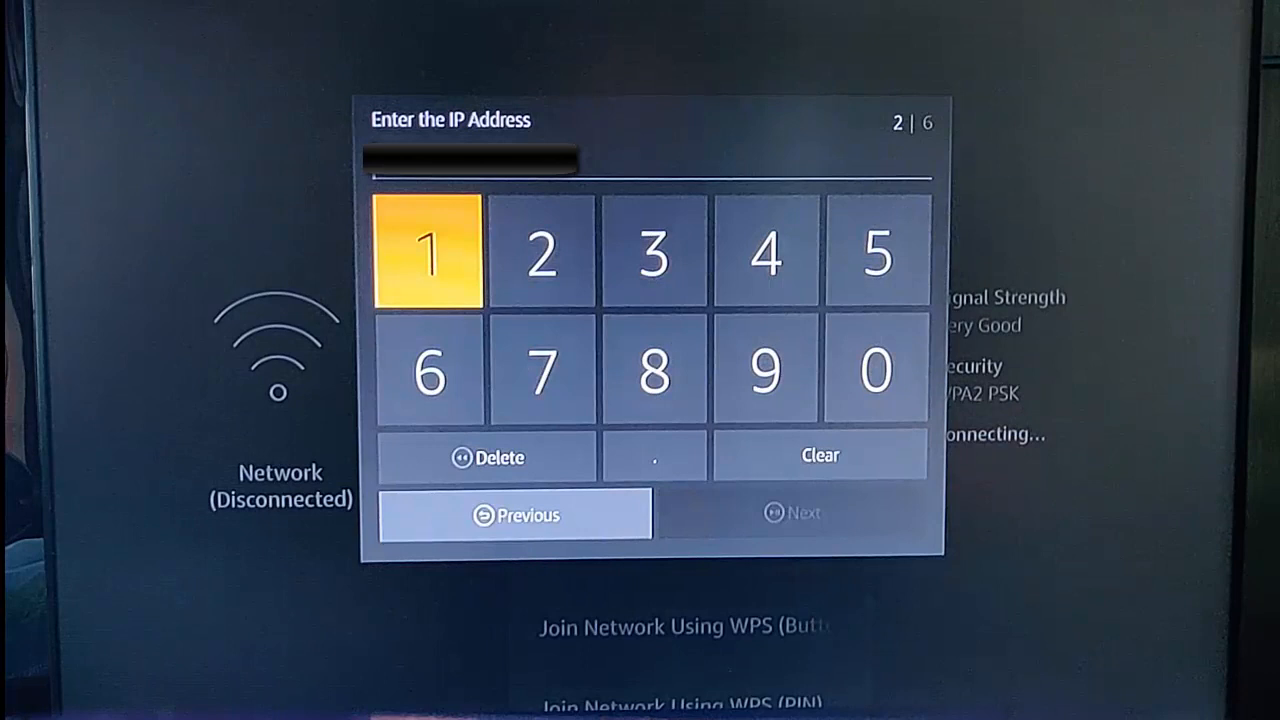
Enter 192.168.10.144 as the static IP address on the keypad
type("192.168.1.128")
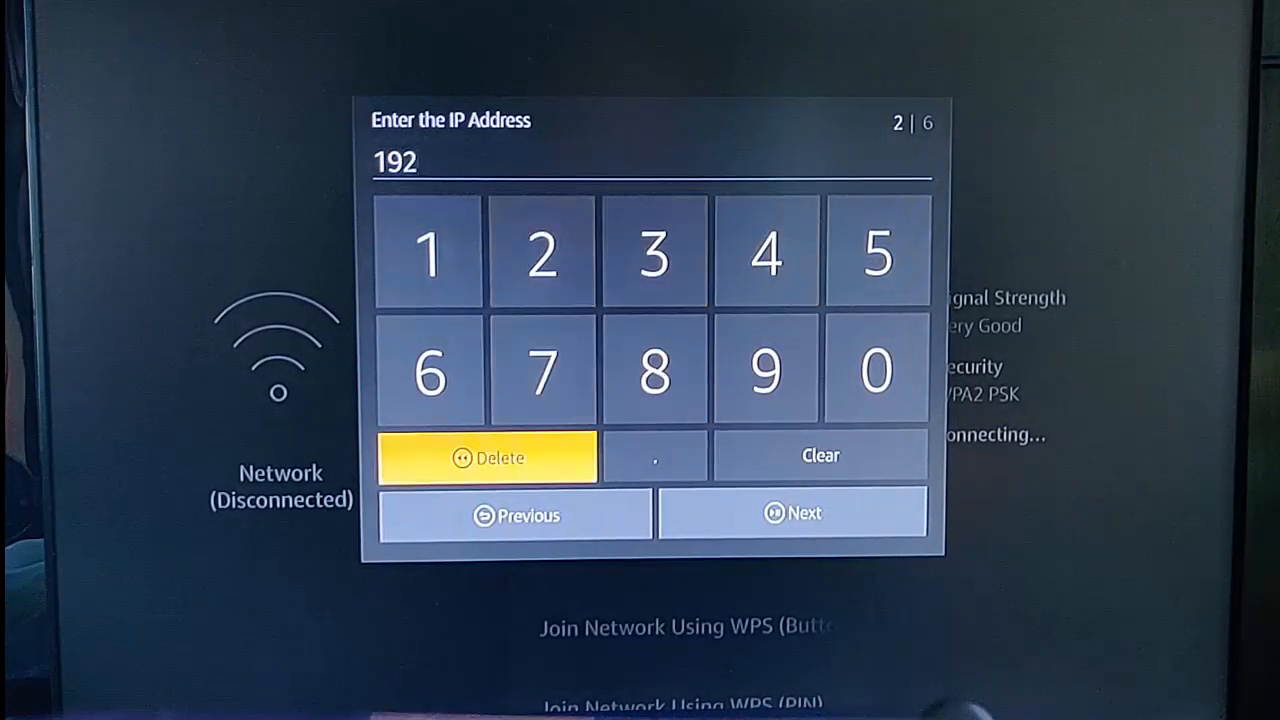
left_click(428, 253)
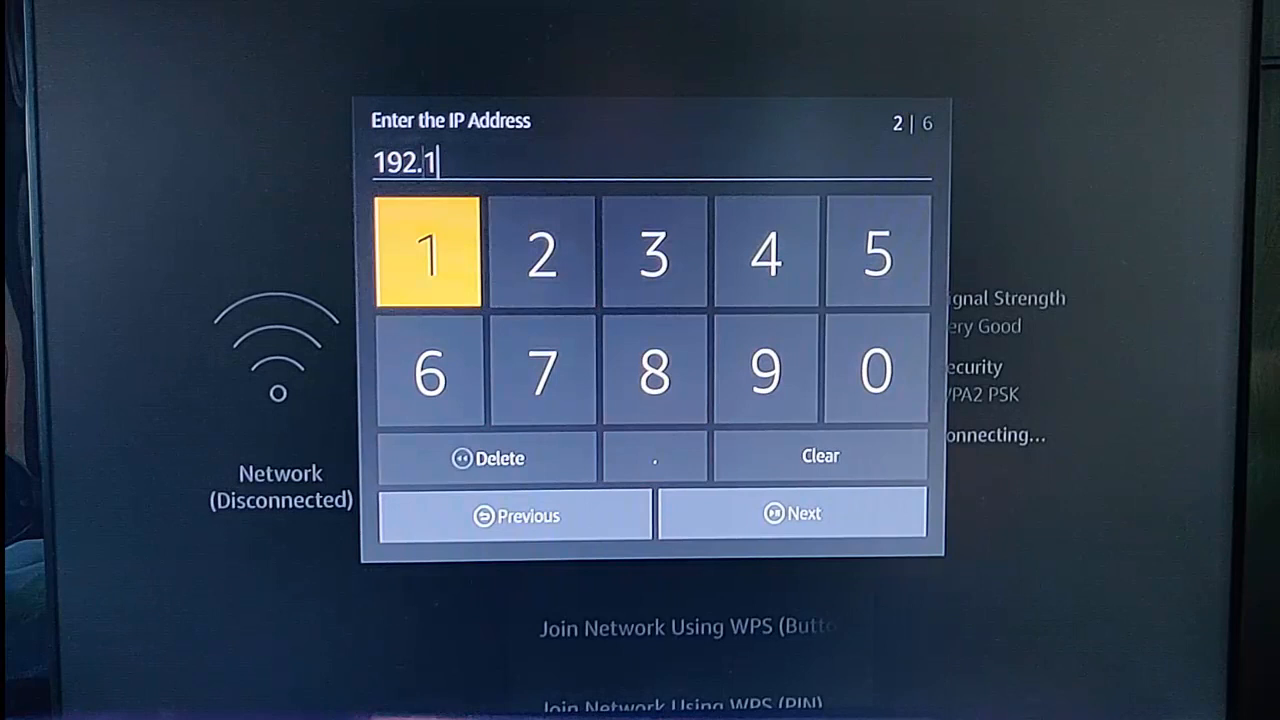
left_click(654, 456)
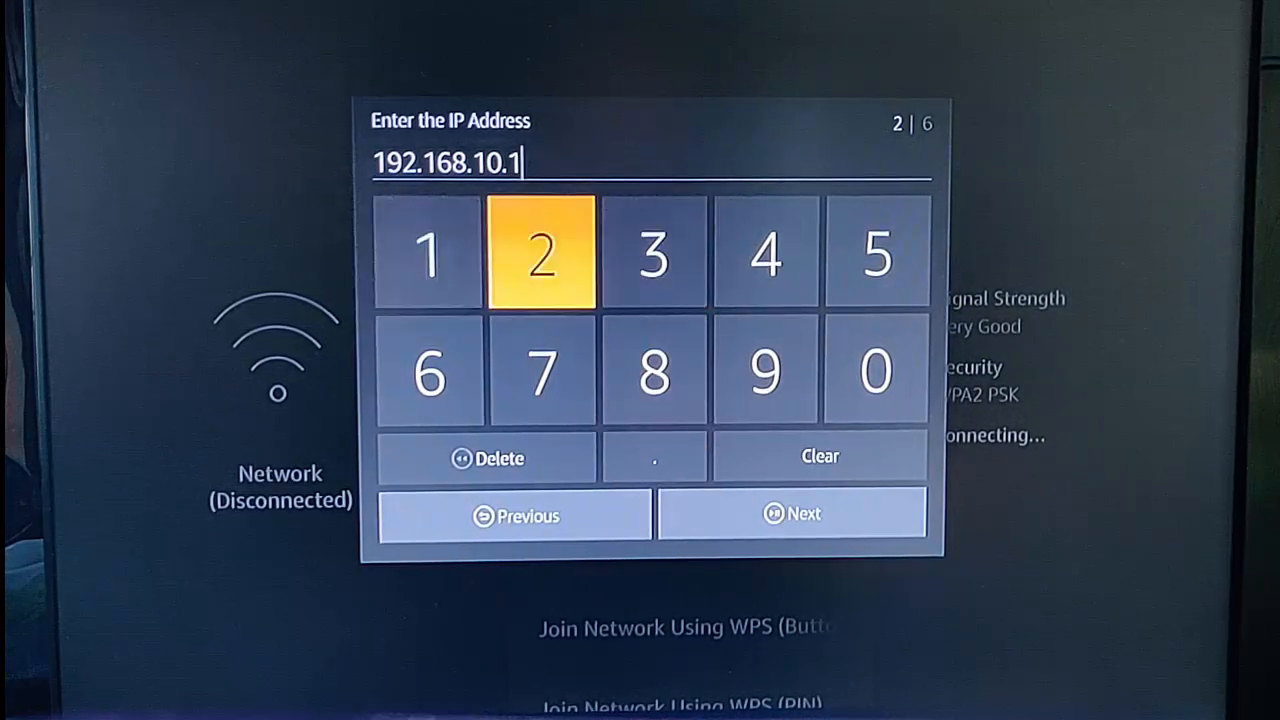
left_click(765, 251)
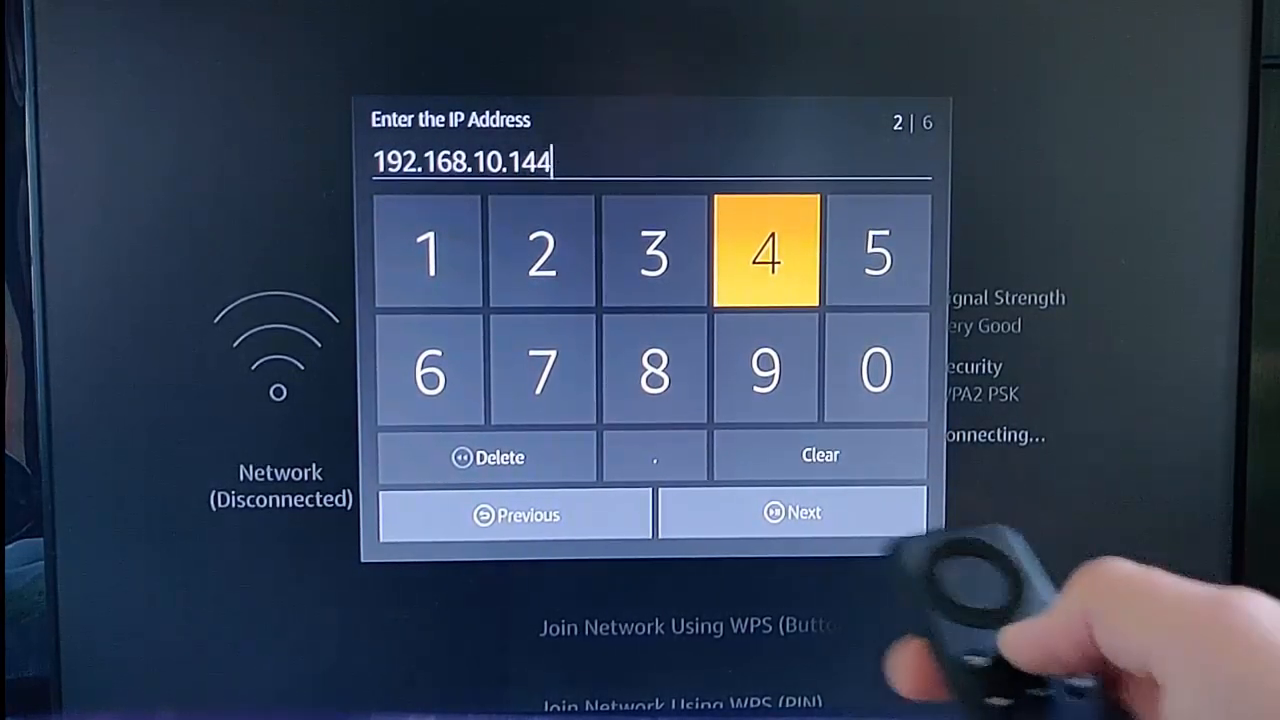
mouse_move(950, 500)
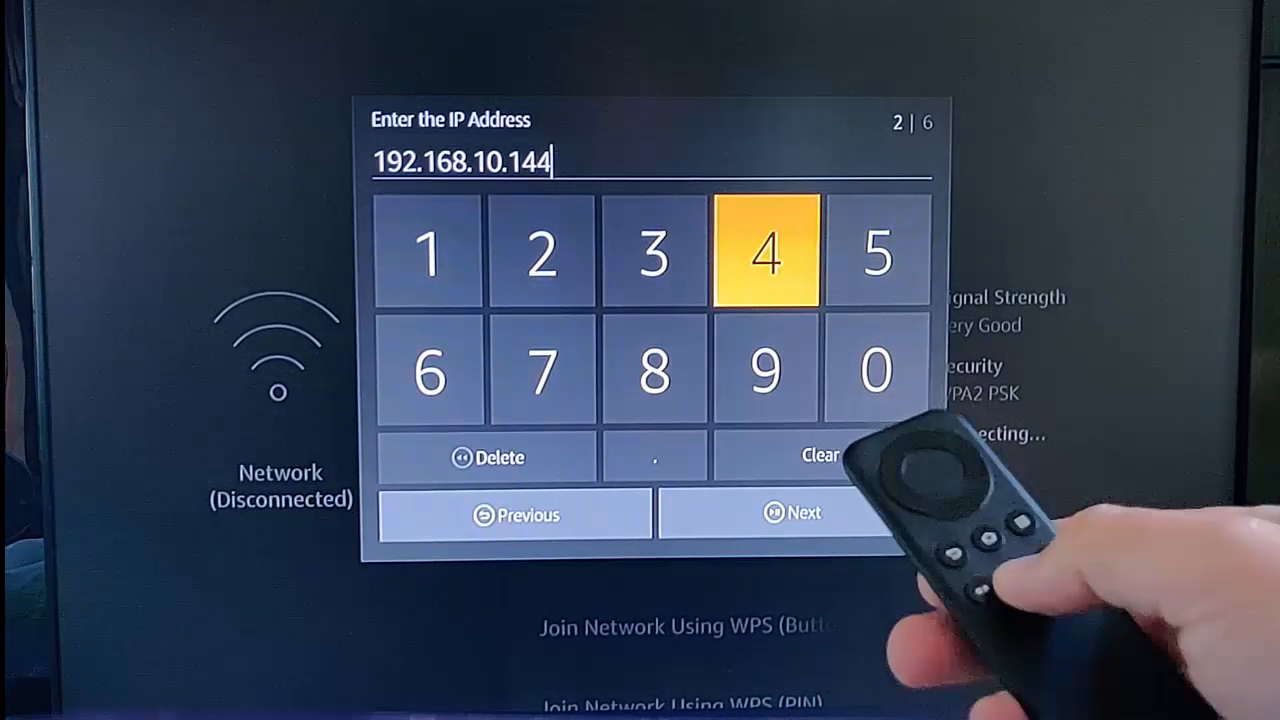
Accept the IP, enter a 192.168.10.x gateway, and advance to DNS 1
left_click(793, 512)
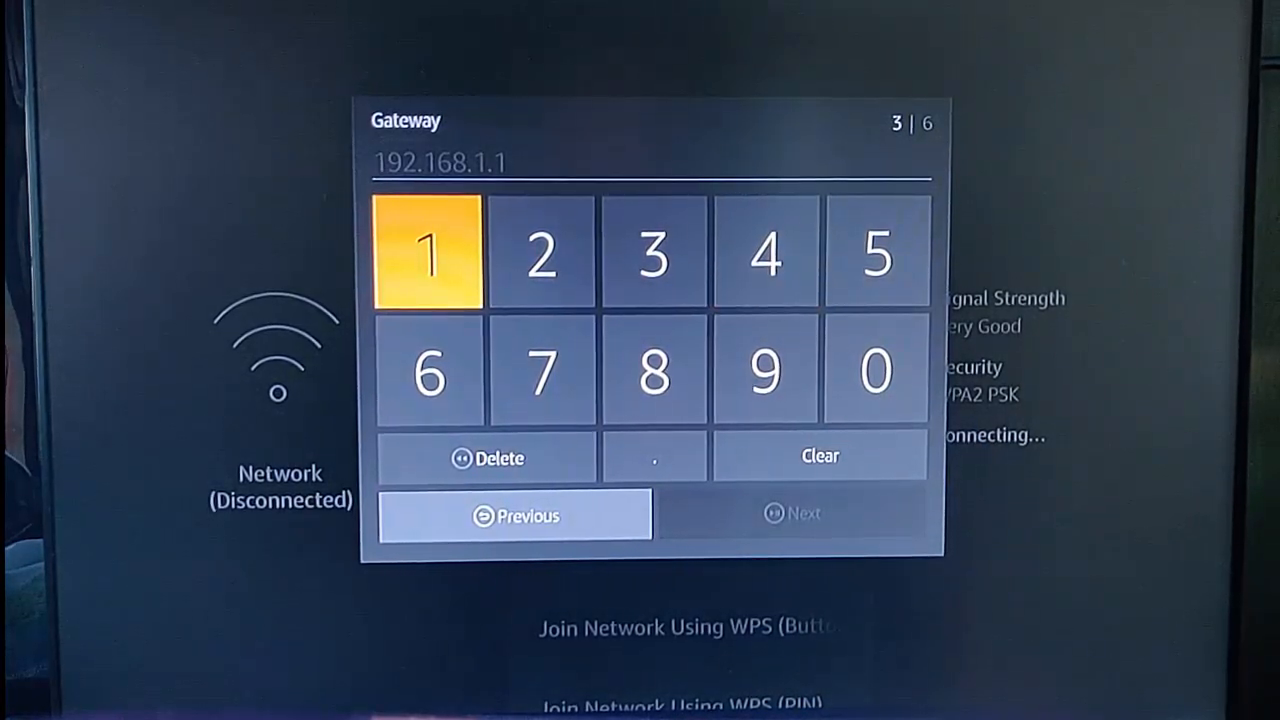
left_click(428, 256)
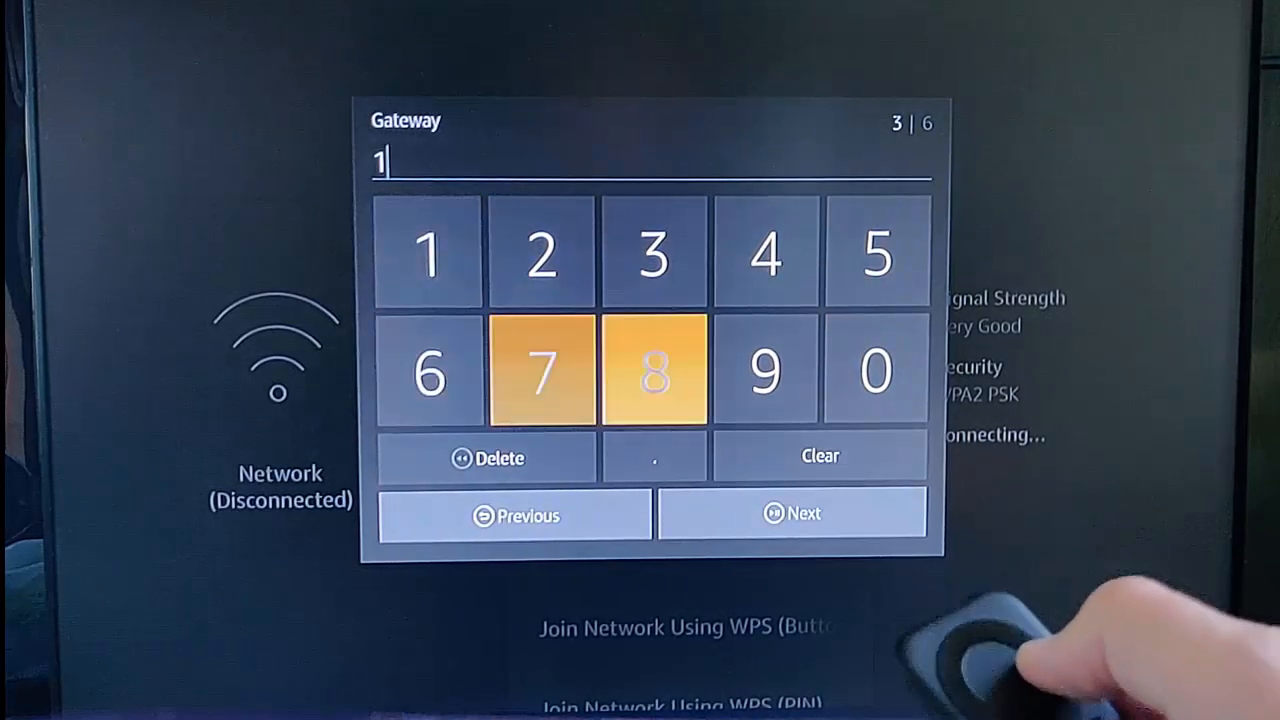
left_click(541, 253)
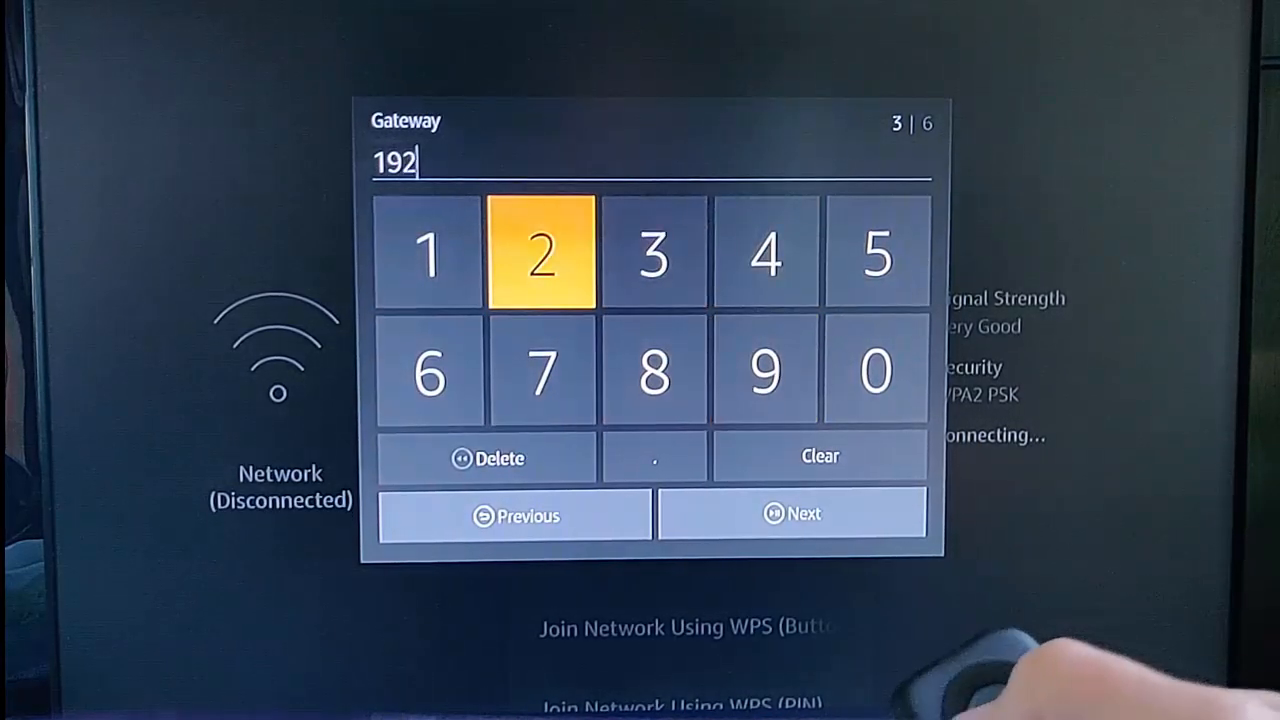
left_click(654, 457)
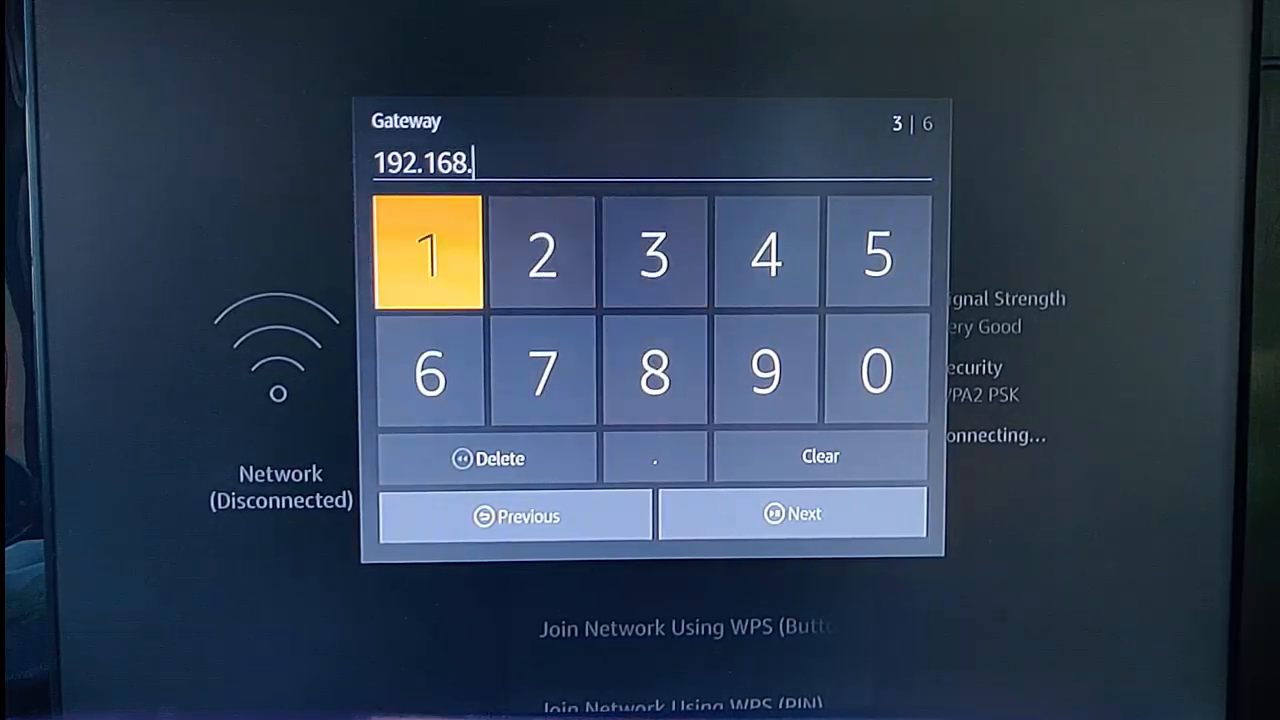
left_click(875, 371)
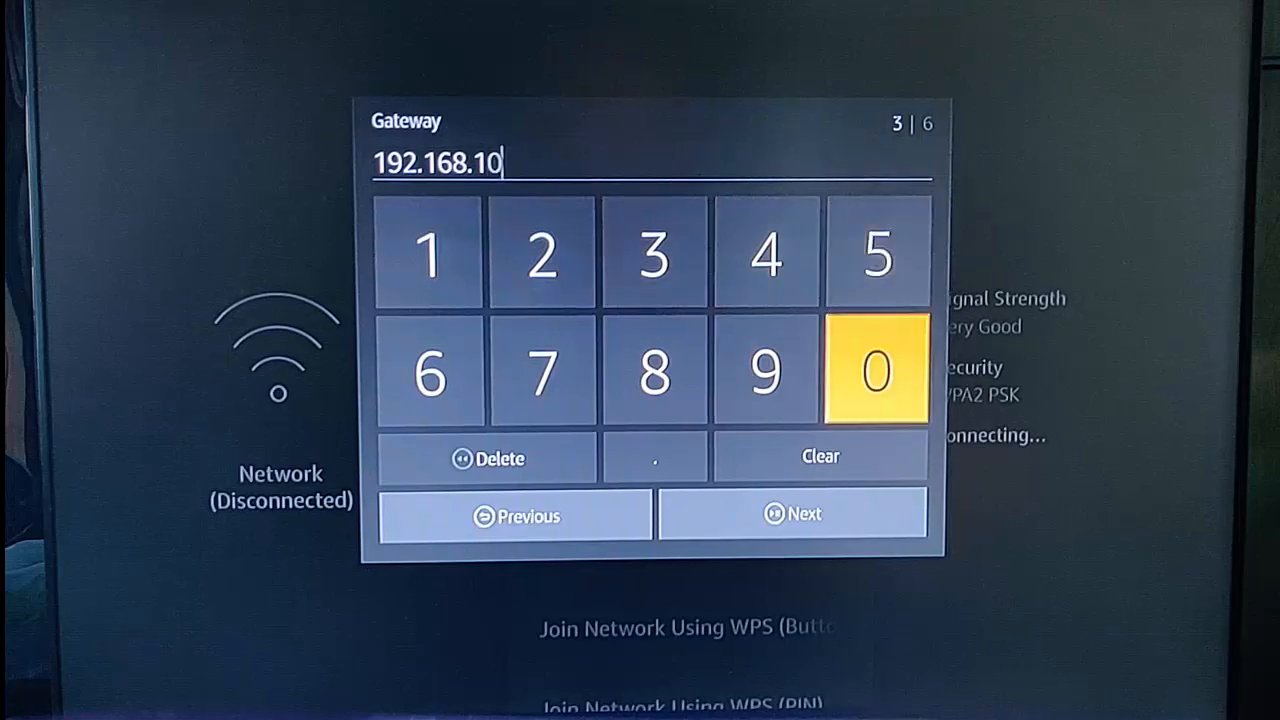
left_click(654, 456)
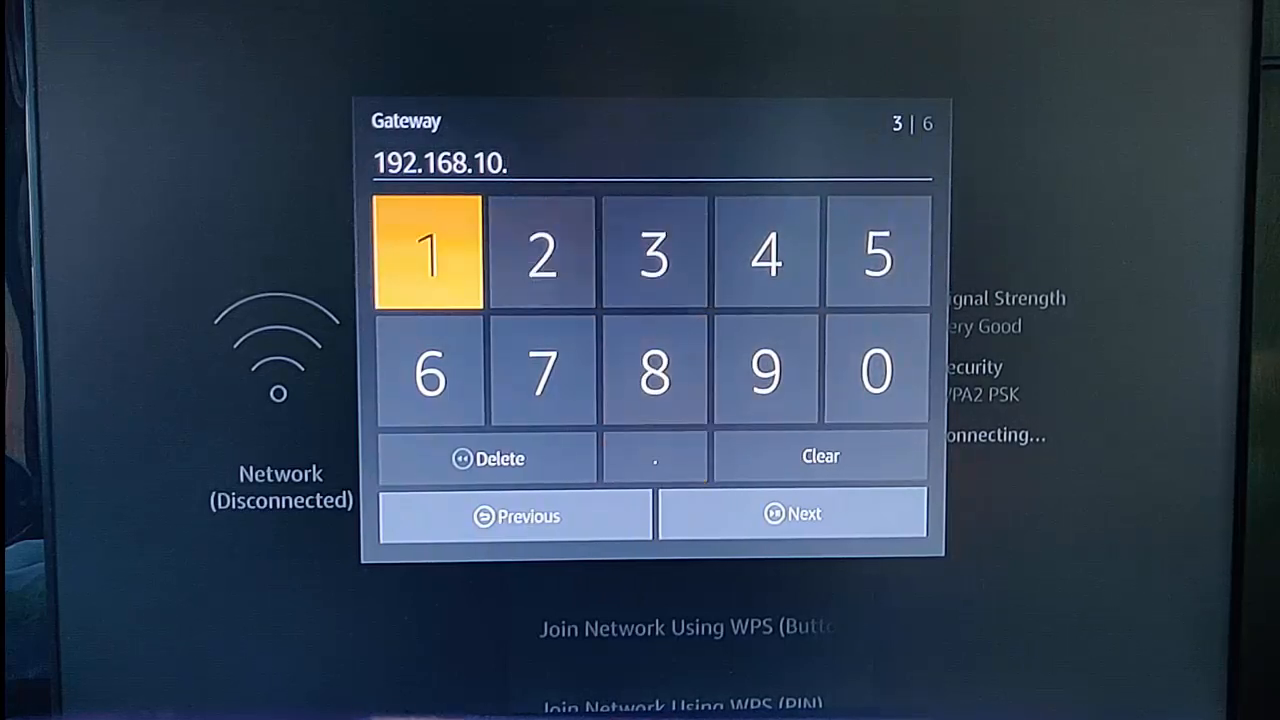
left_click(430, 250)
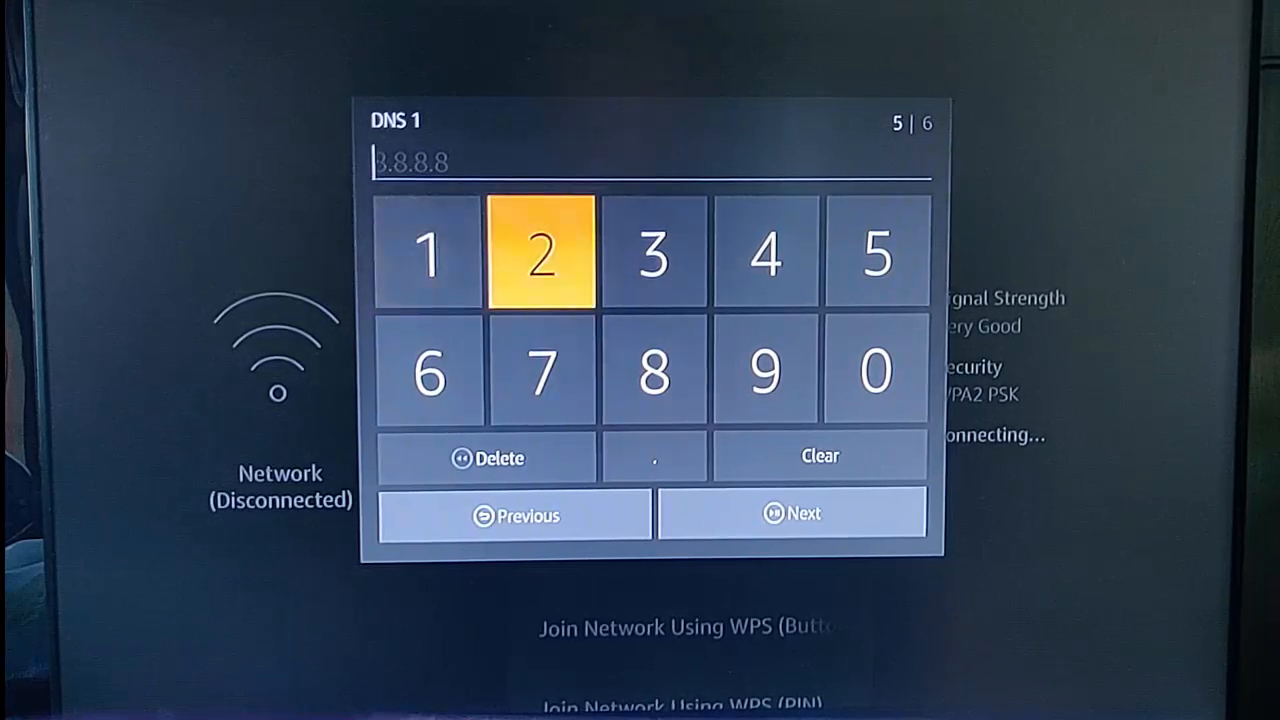
Enter DNS servers 8.8.8.8 and 8.8.4.4, connect, and open Visiting's options
left_click(652, 371)
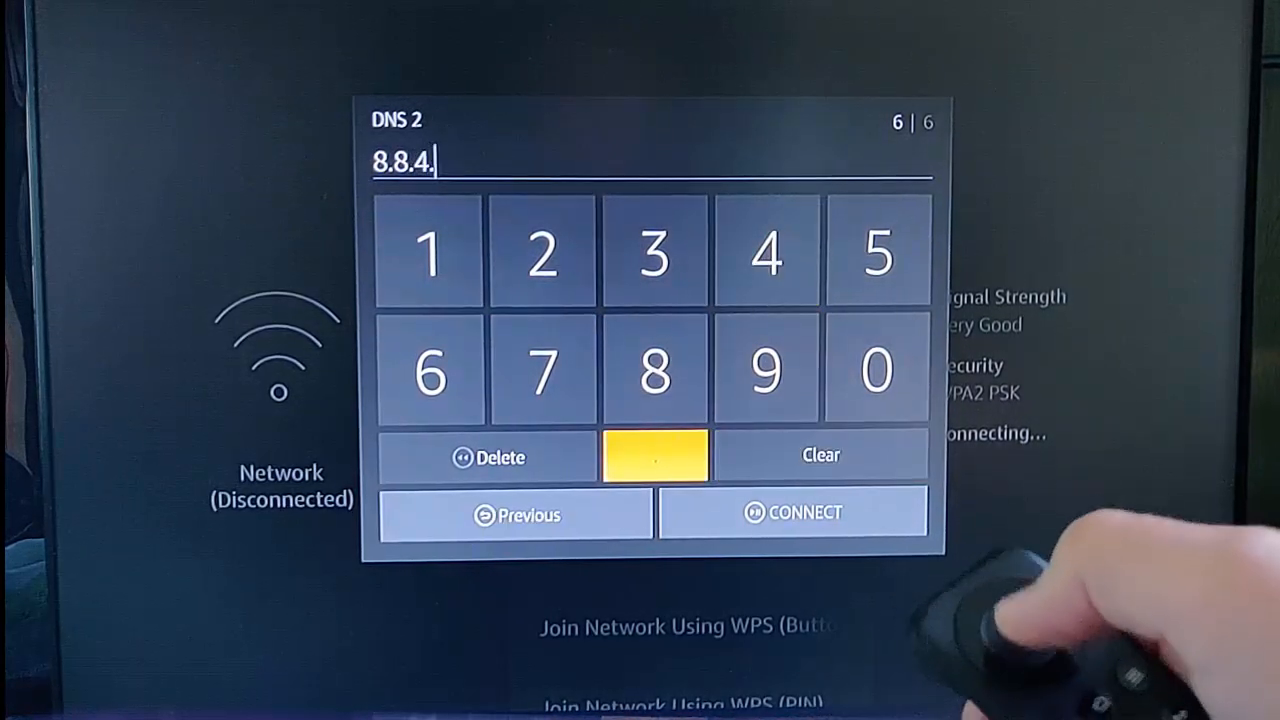
left_click(766, 251)
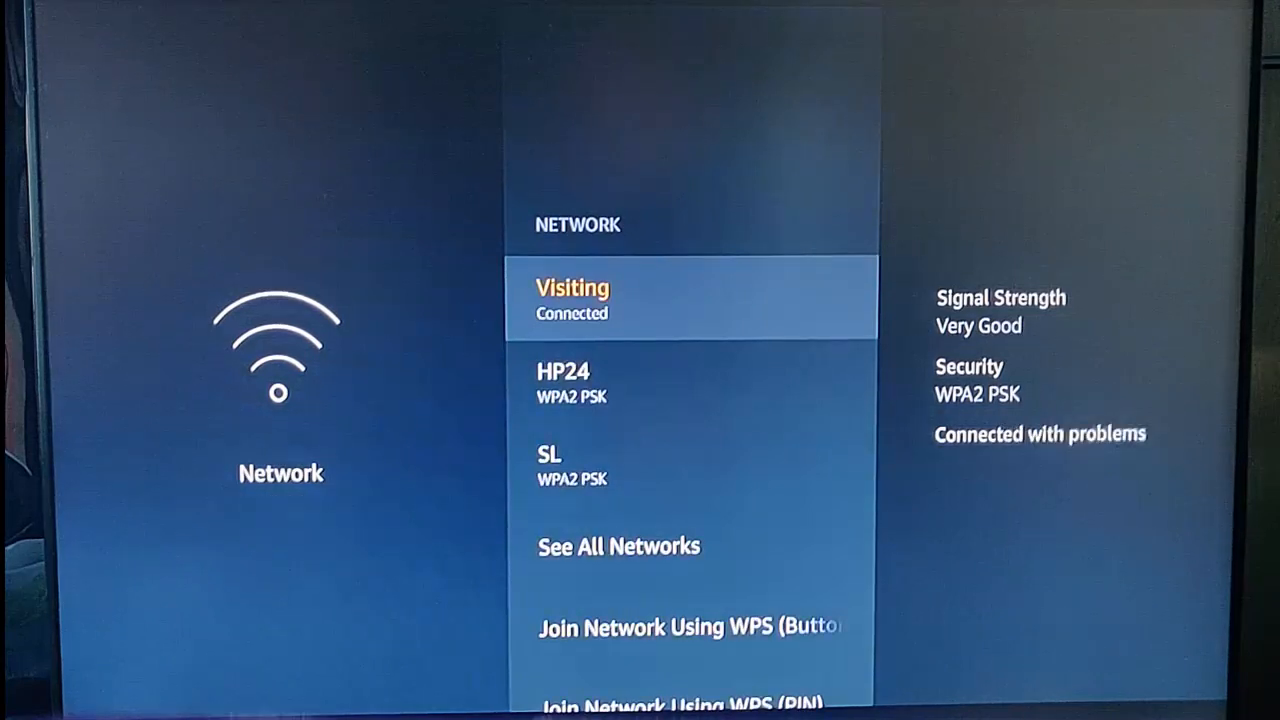
left_click(572, 300)
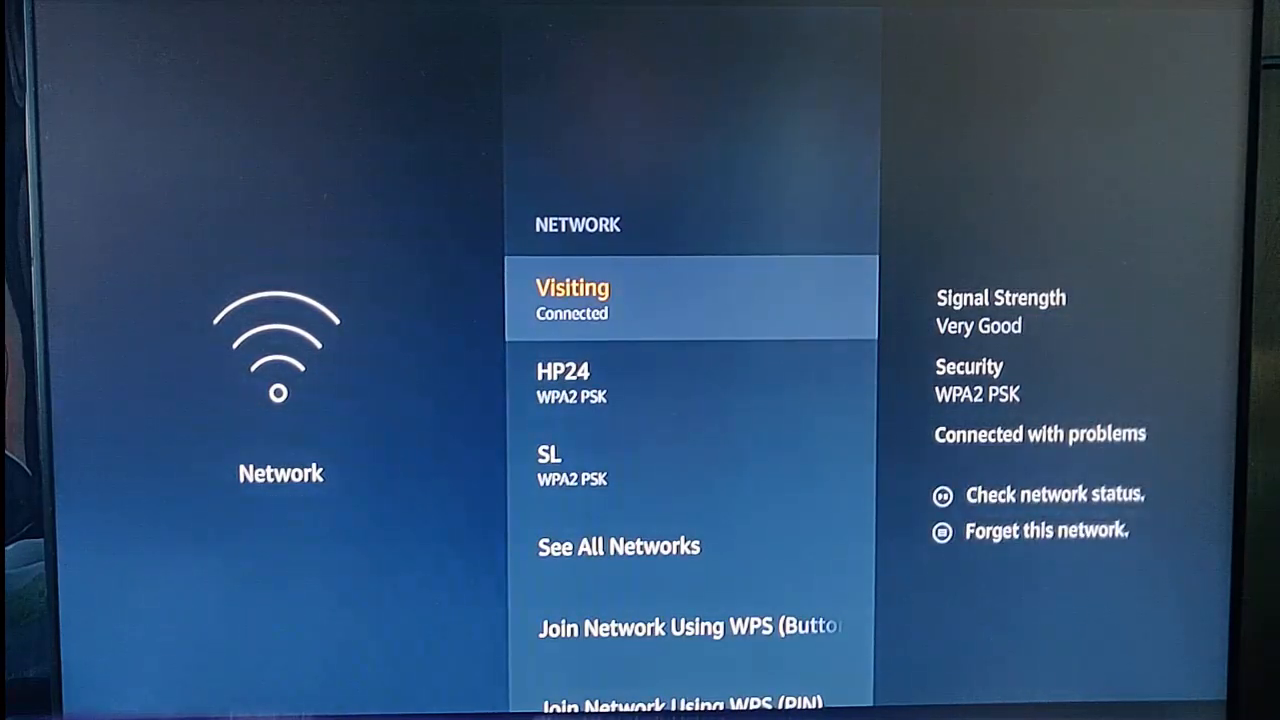